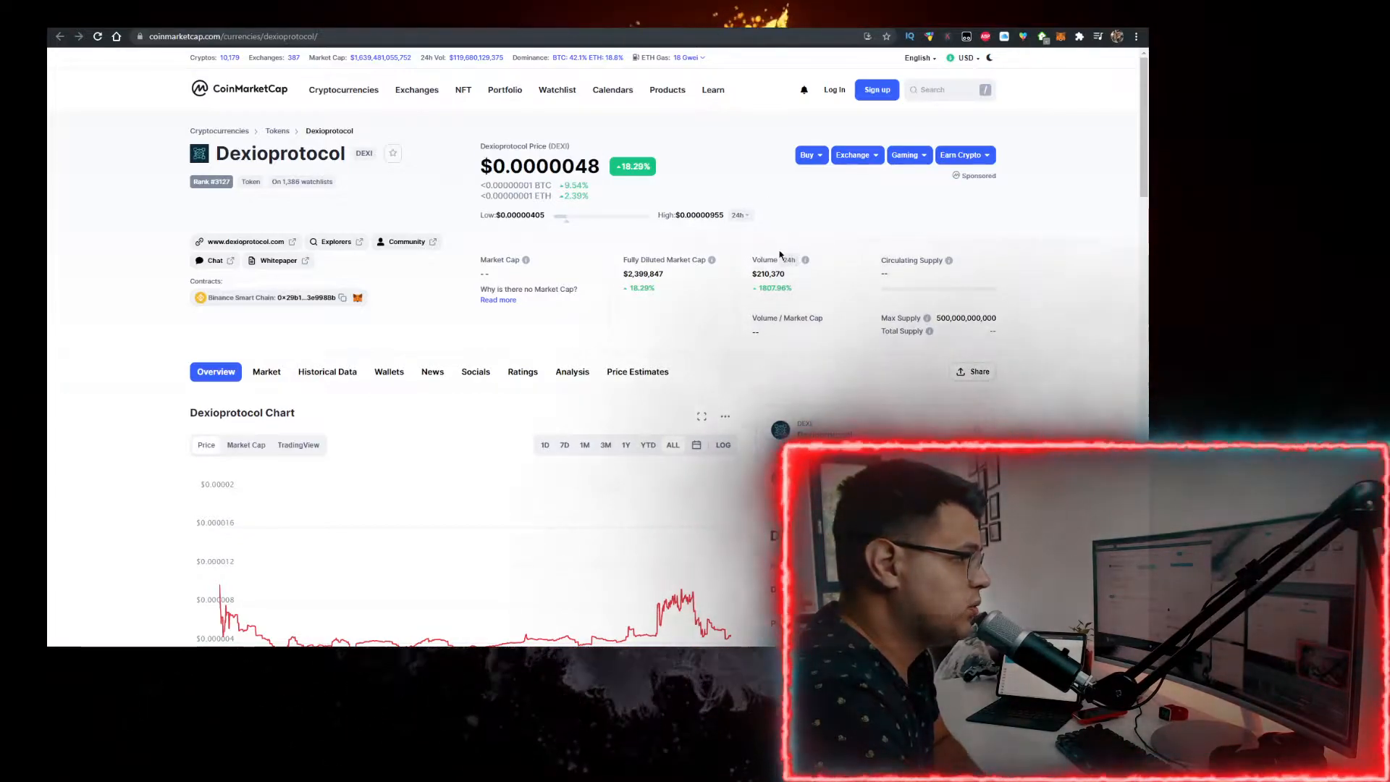
{"action": "mouse_move", "coordinate": [790, 238]}
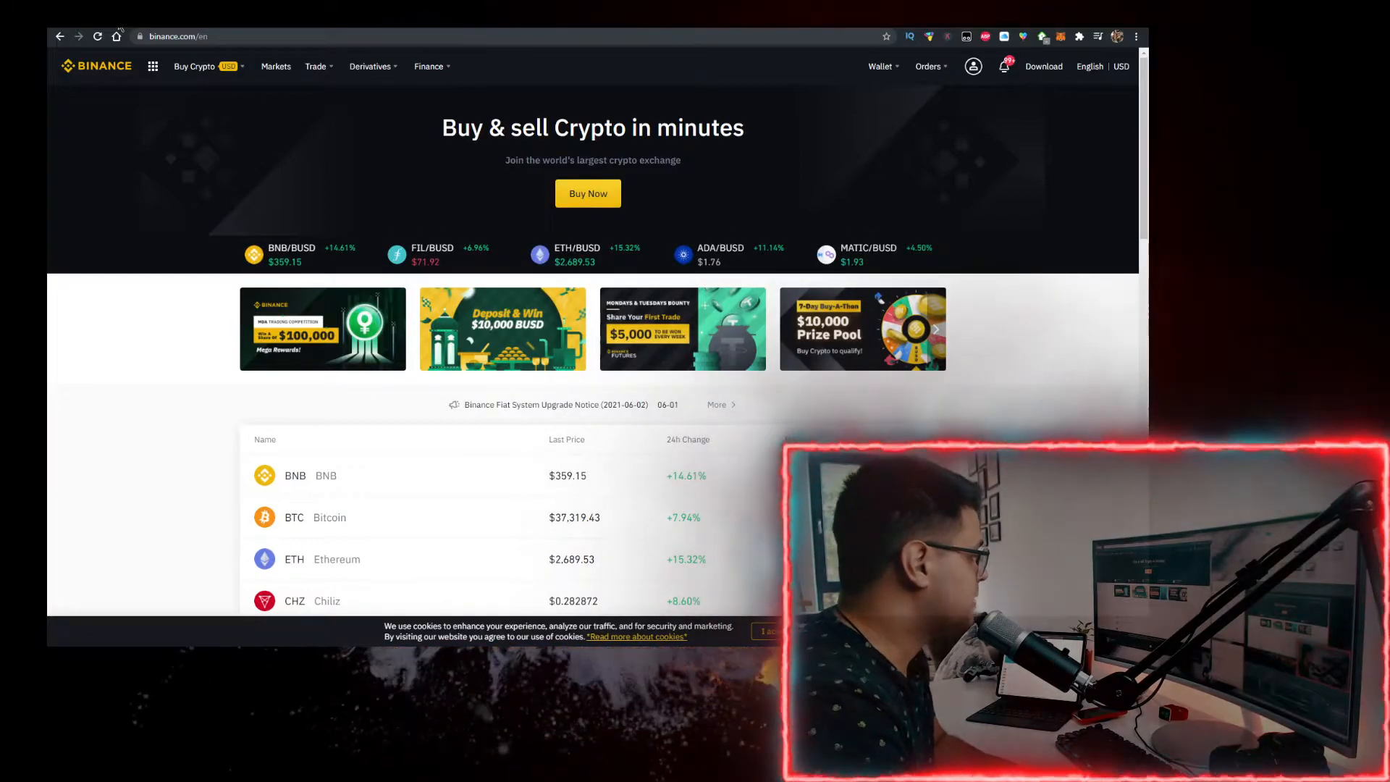
Return to CoinMarketCap's Dexioprotocol page showing DEXI at $0.000004909.
{"action": "left_click", "coordinate": [194, 65]}
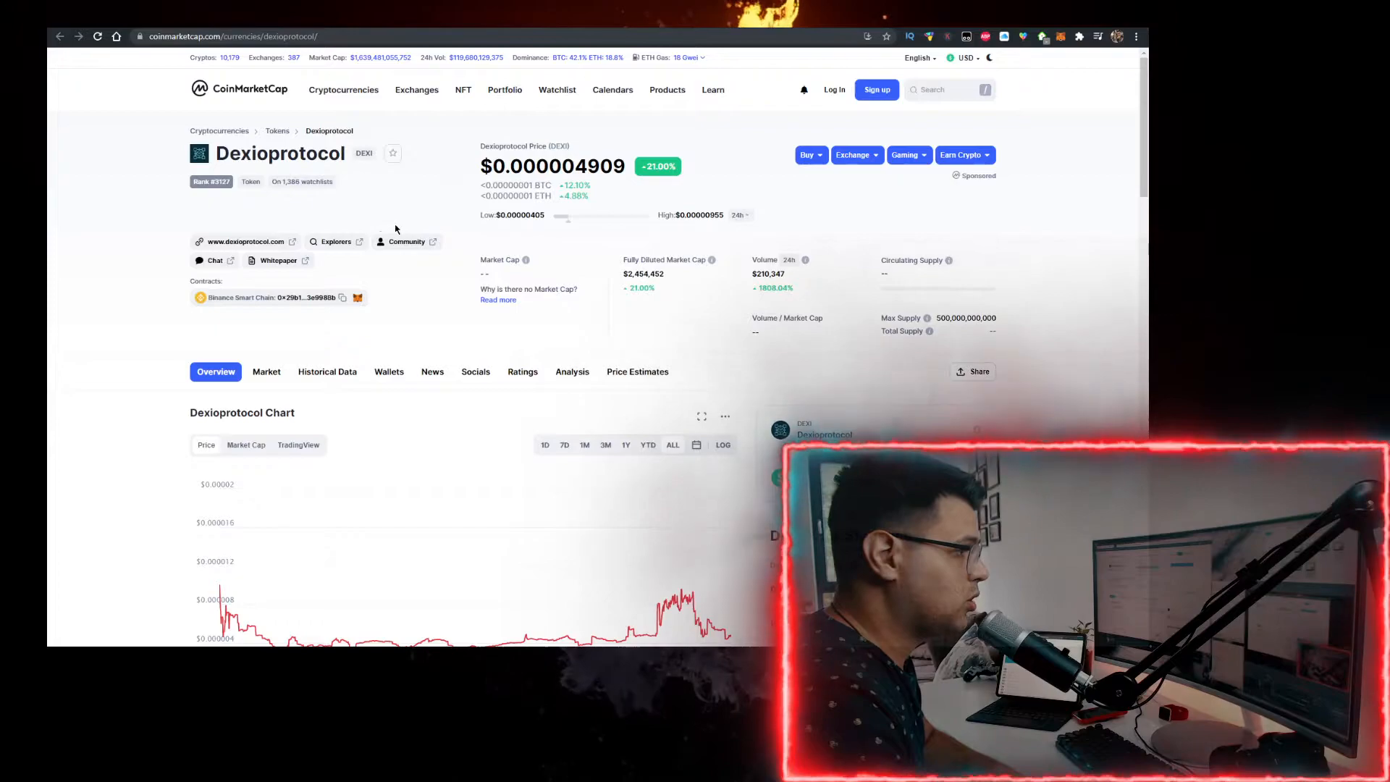
Copy the DEXI contract address and set PancakeSwap's swap to BNB → DEXI via that address.
{"action": "left_click", "coordinate": [342, 297]}
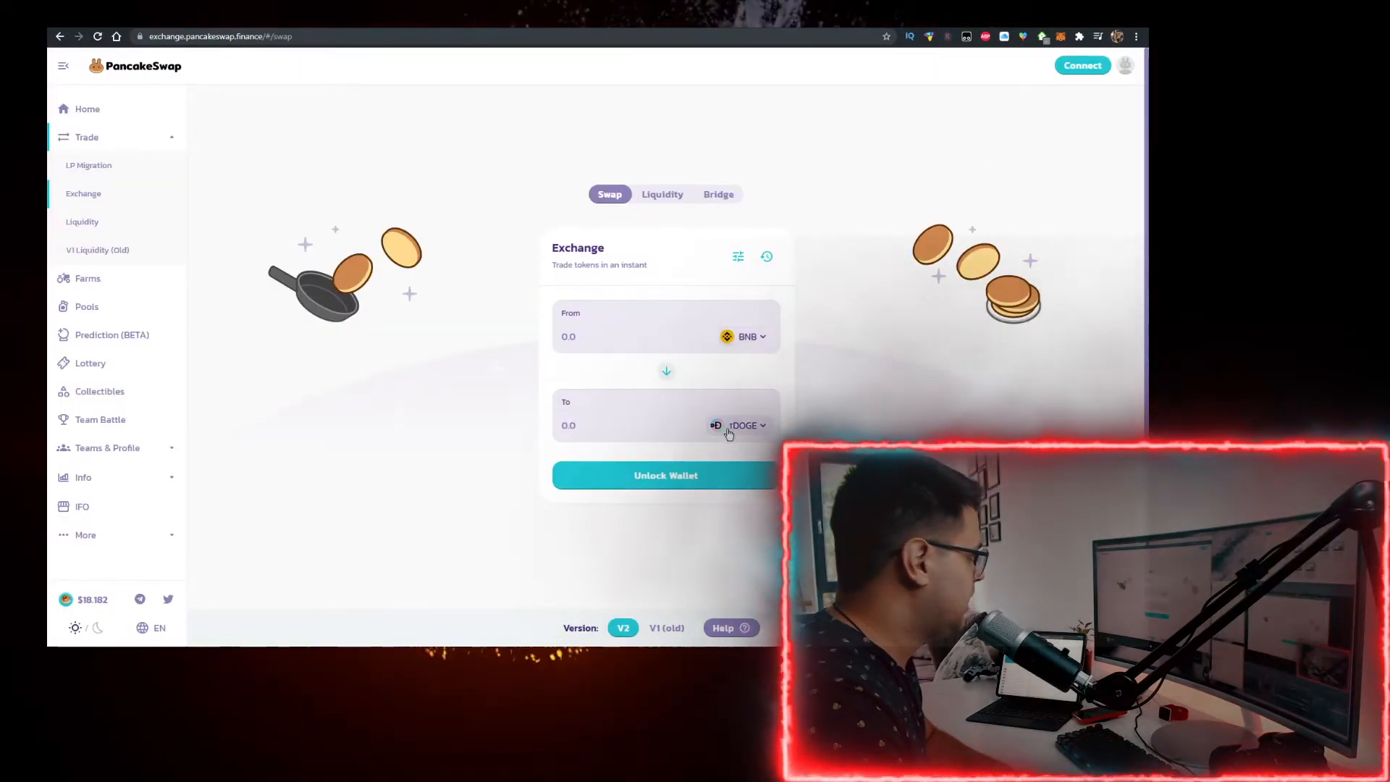
{"action": "left_click", "coordinate": [747, 424]}
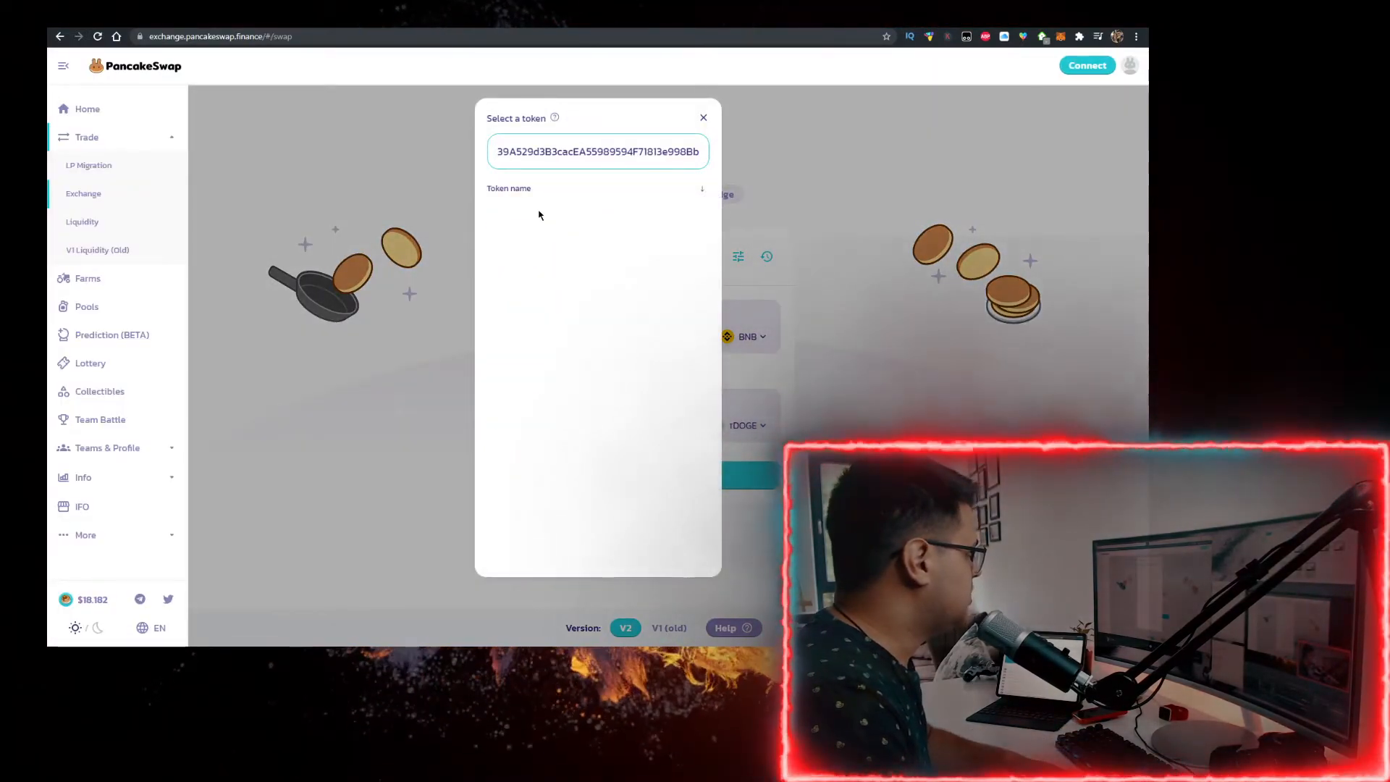
{"action": "left_click", "coordinate": [704, 118]}
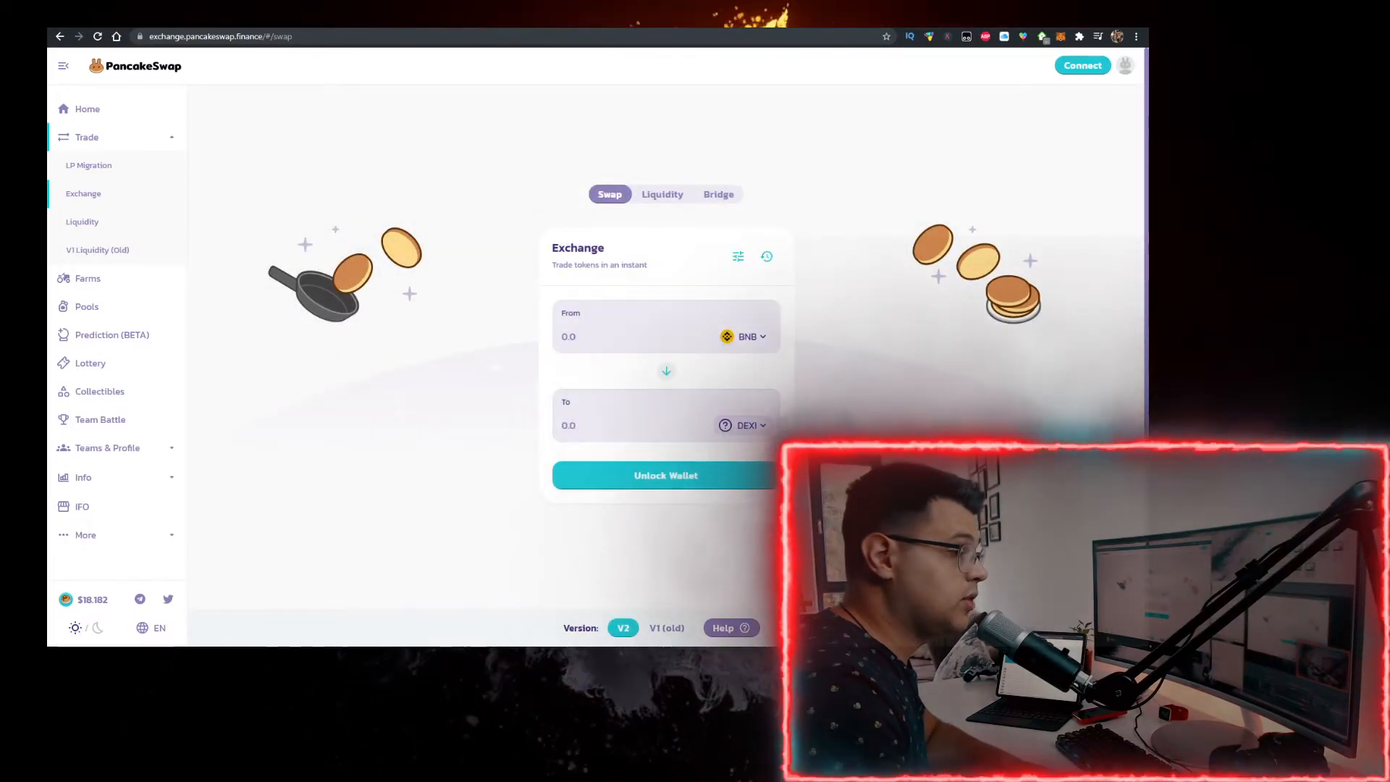